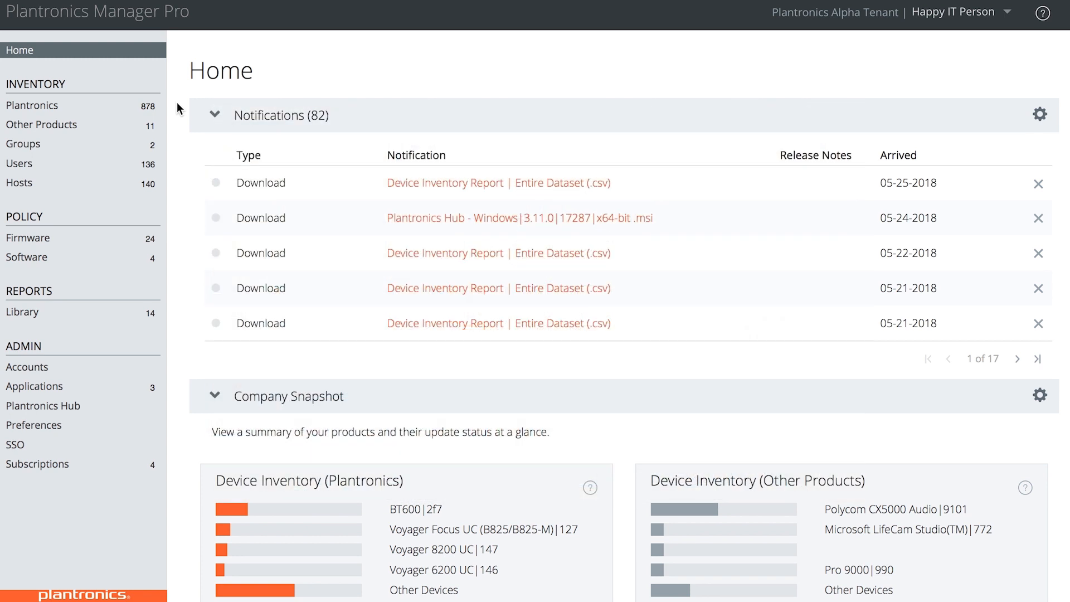
# Review the administrator accounts and the pending admin's role choices, then go to the Reports Library
pyautogui.click(27, 367)
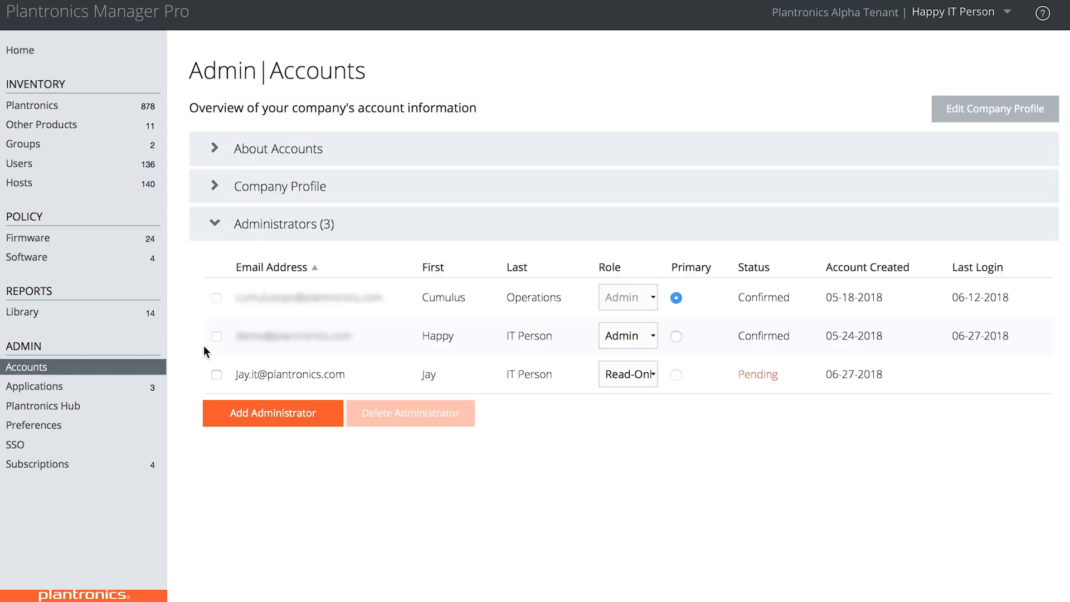
pyautogui.click(627, 375)
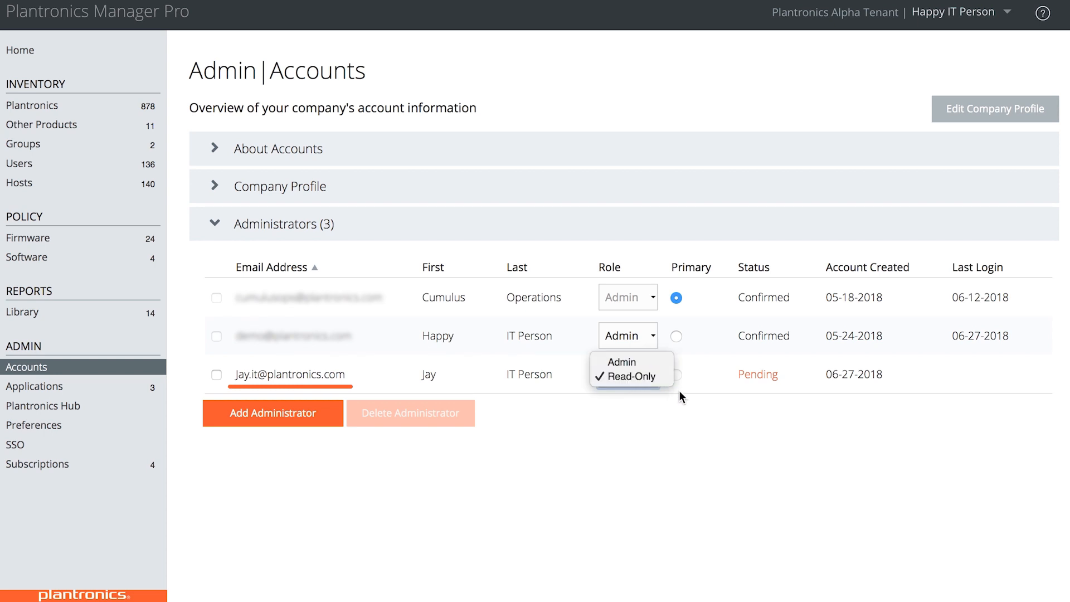
pyautogui.click(629, 376)
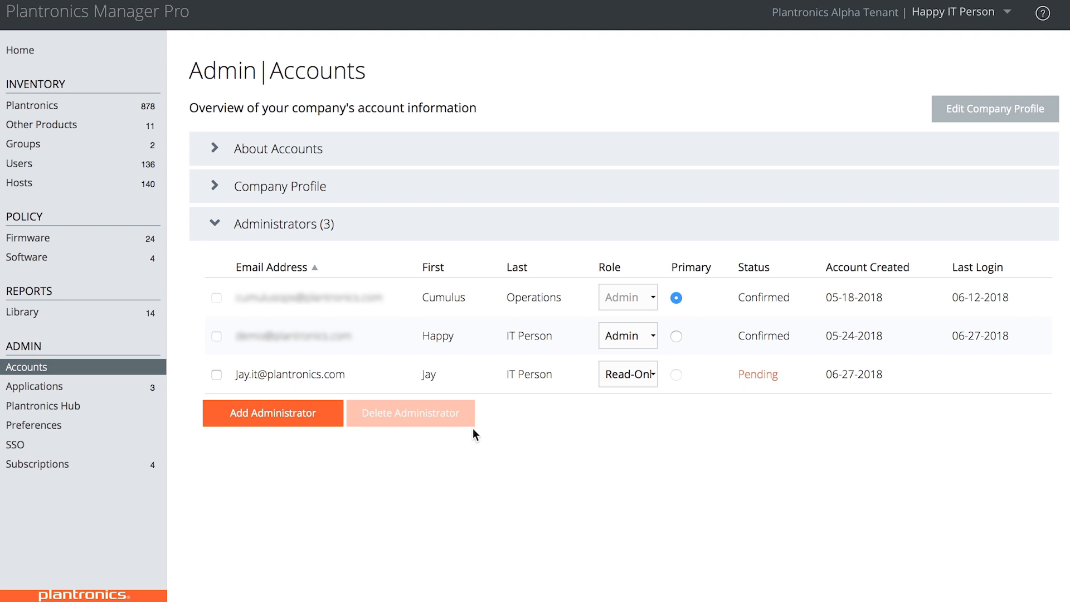
pyautogui.click(22, 312)
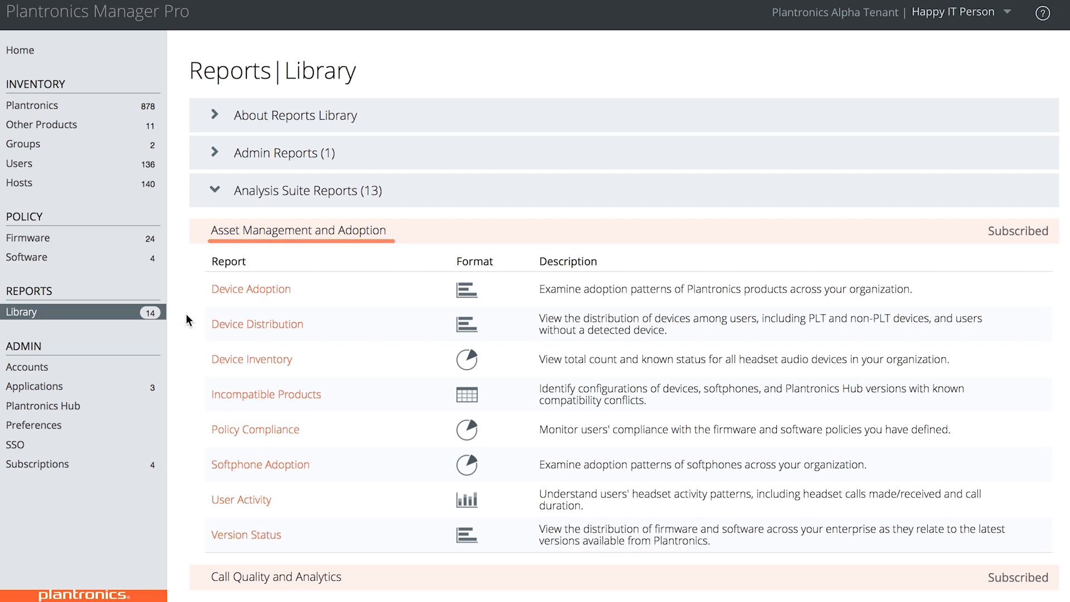
pyautogui.moveTo(257, 324)
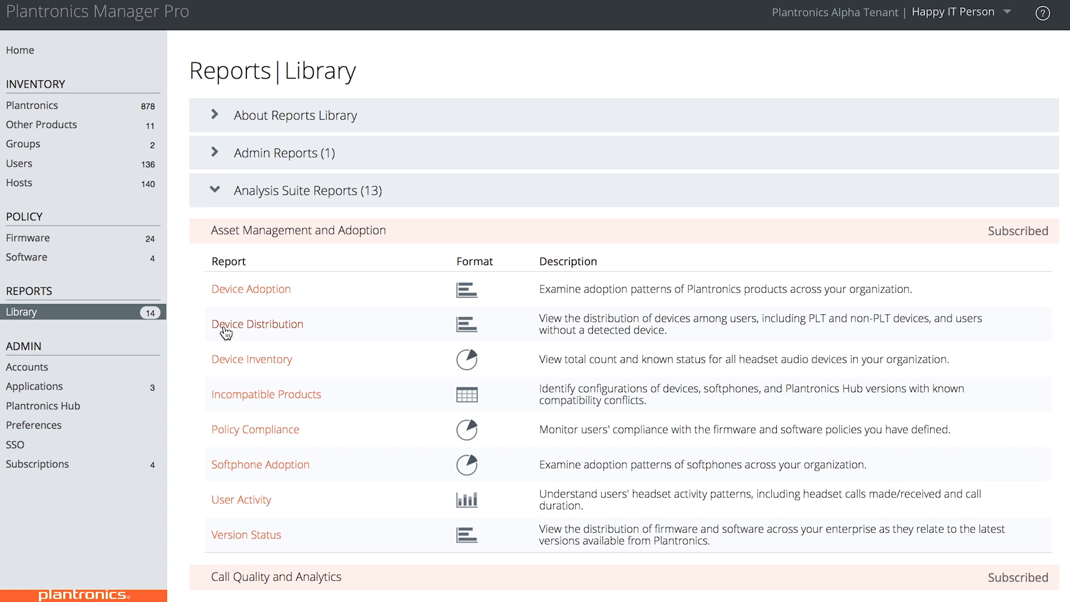
# Show the Device Distribution per User chart drilled to 0 Devices, then return to the Home page
pyautogui.click(258, 323)
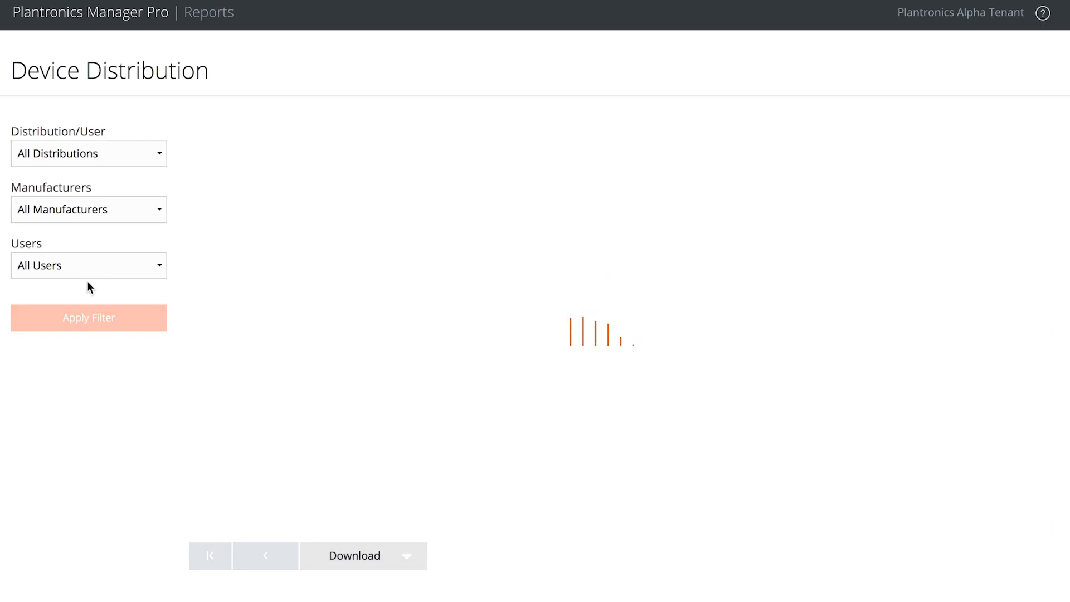
pyautogui.click(88, 318)
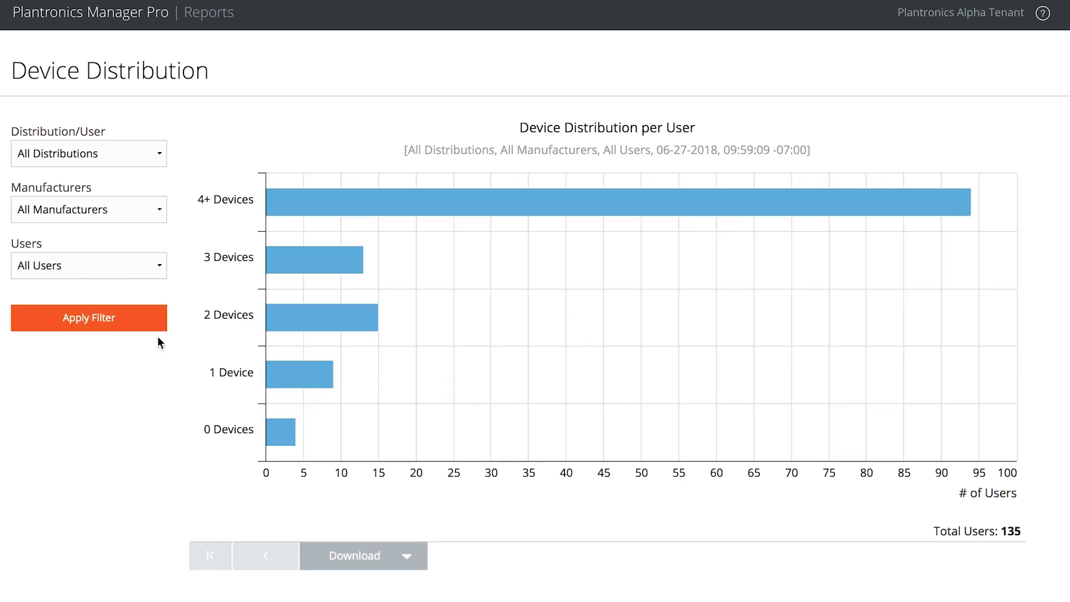
pyautogui.moveTo(180, 395)
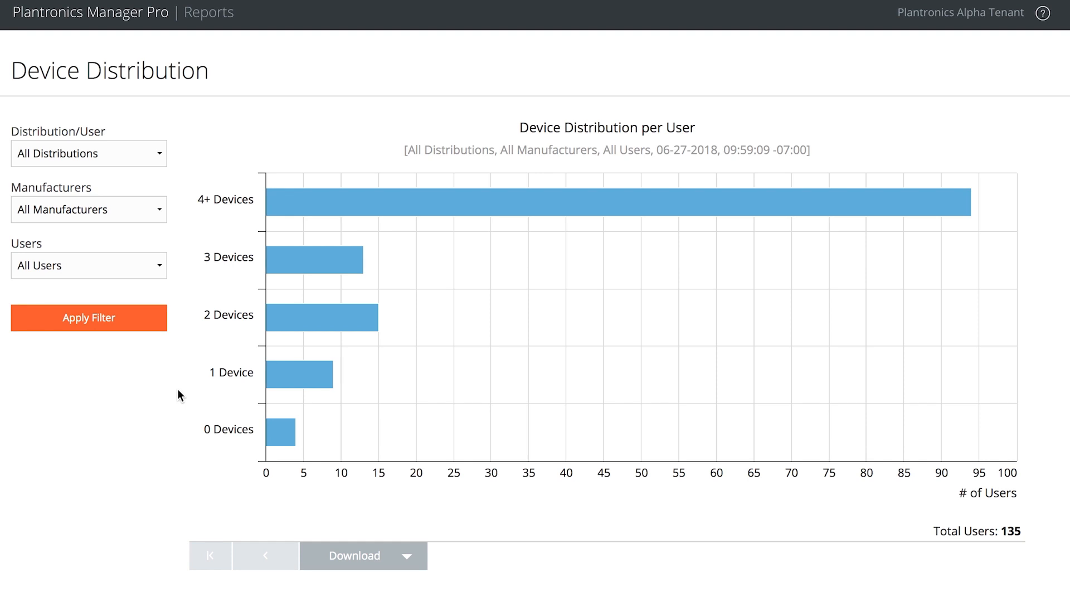
pyautogui.moveTo(279, 440)
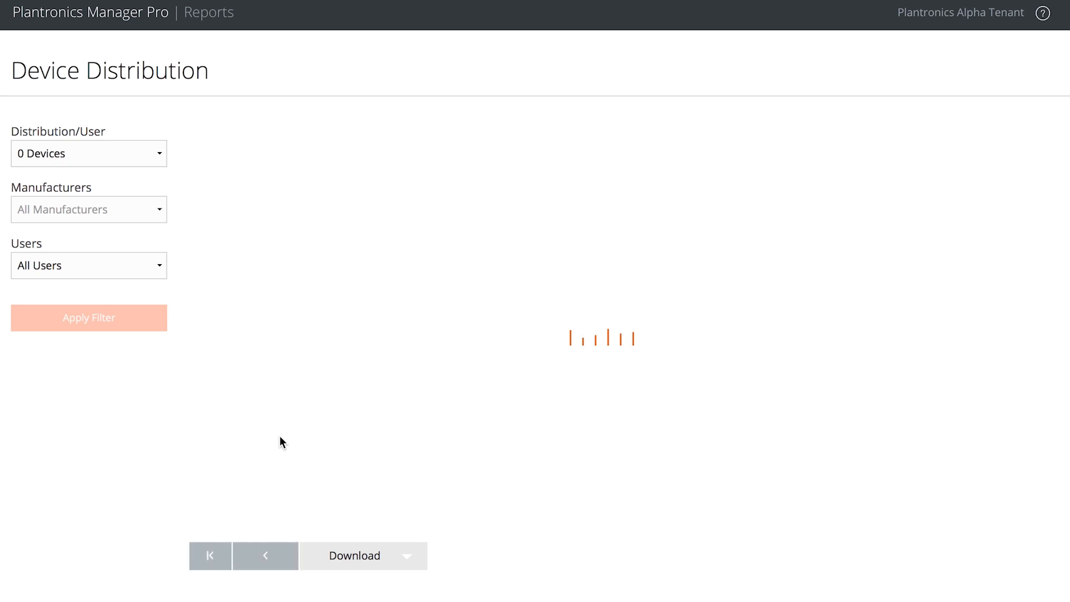
pyautogui.click(88, 317)
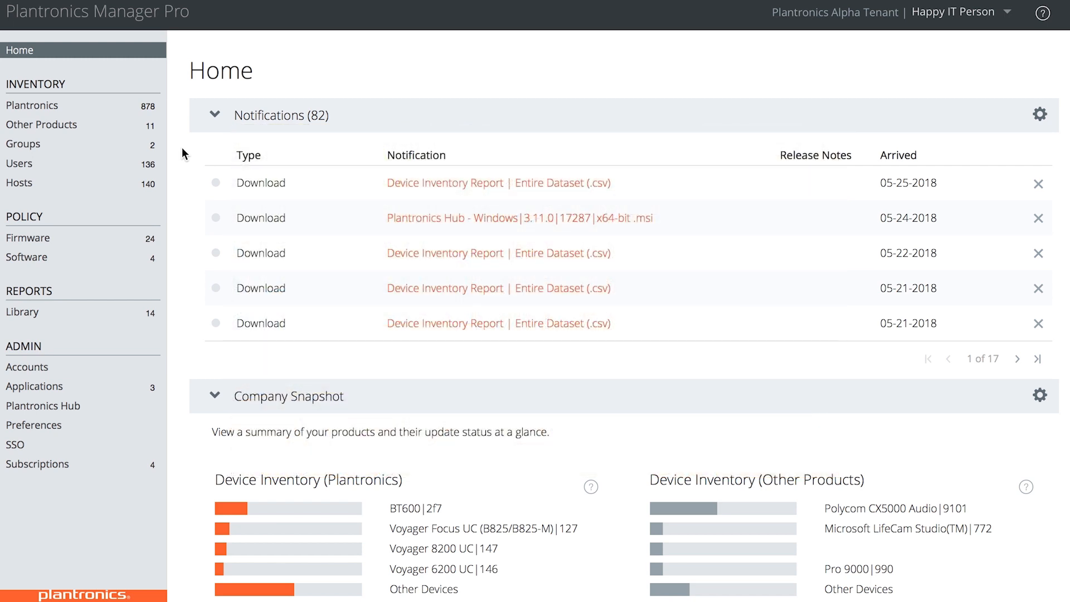
# From the library's Health and Safety section, show the Acoustic Events report of 502 past-month events
pyautogui.click(22, 312)
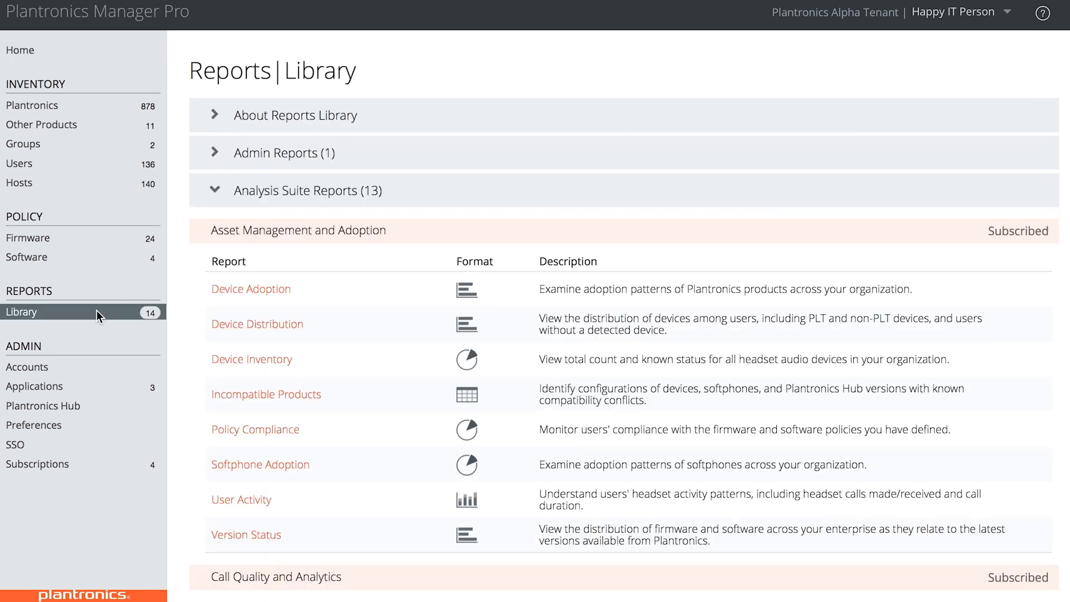
pyautogui.scroll(-3)
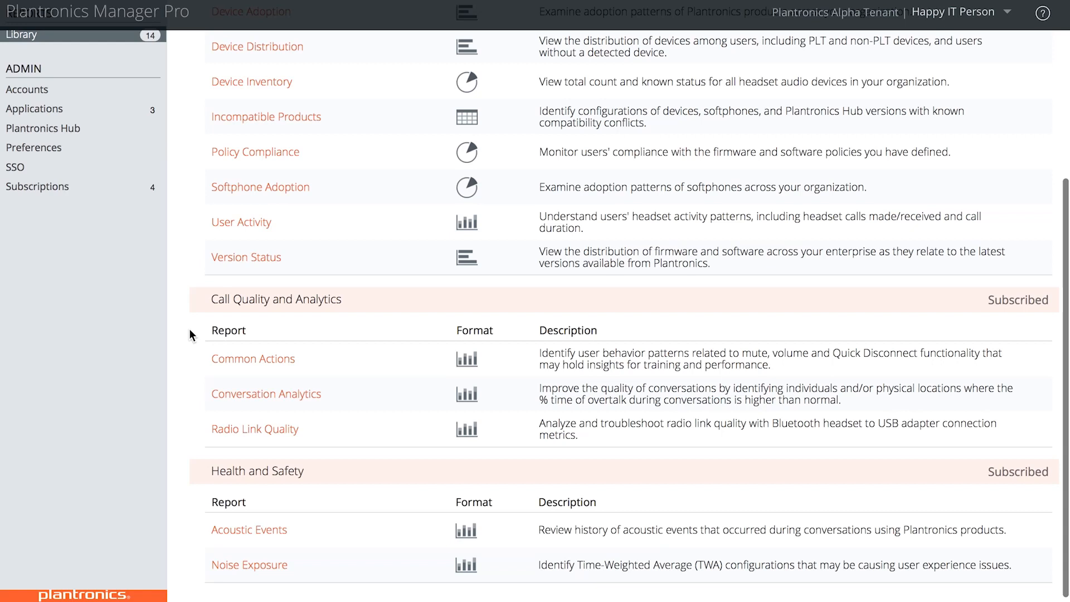
pyautogui.scroll(-3)
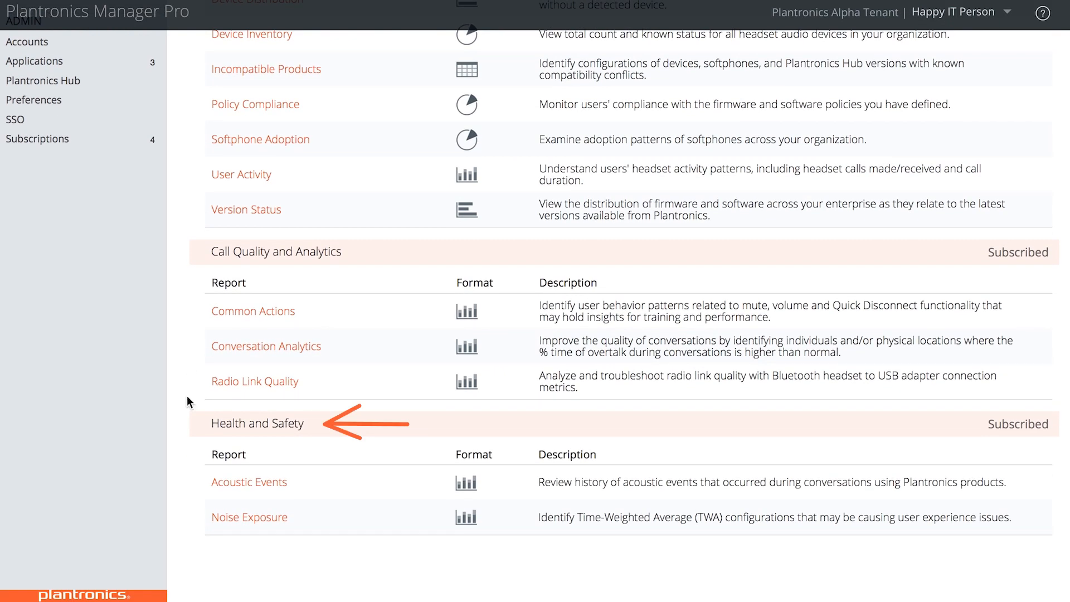
pyautogui.click(249, 481)
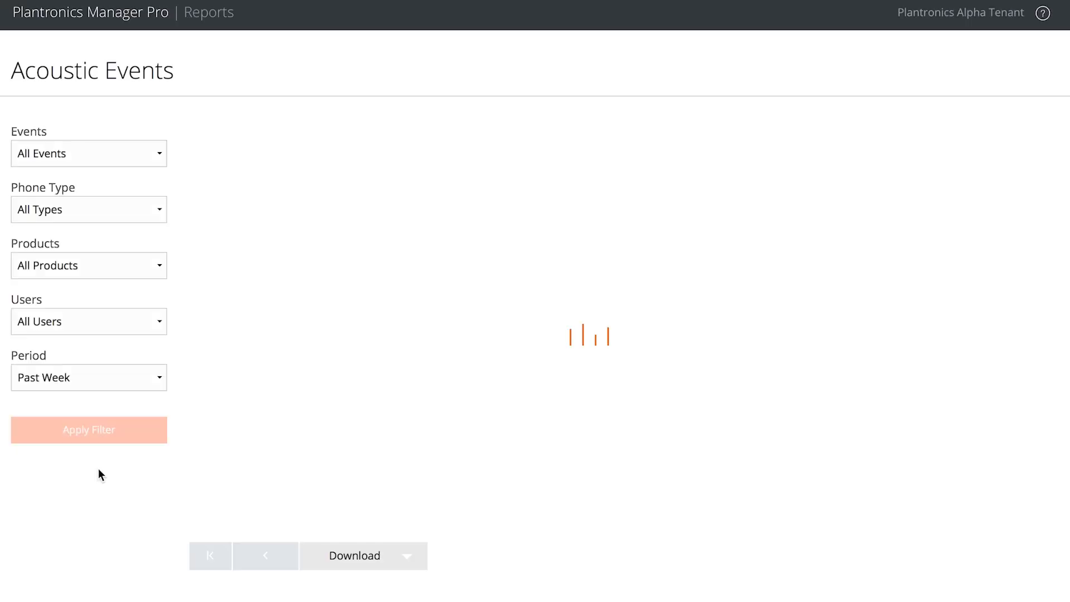
pyautogui.click(88, 429)
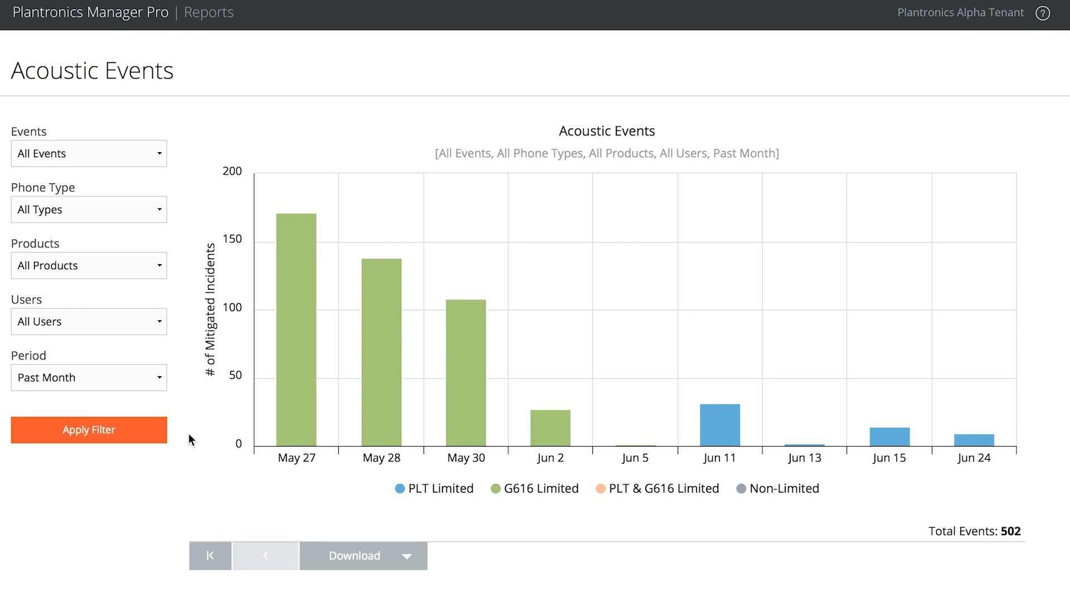
pyautogui.click(88, 429)
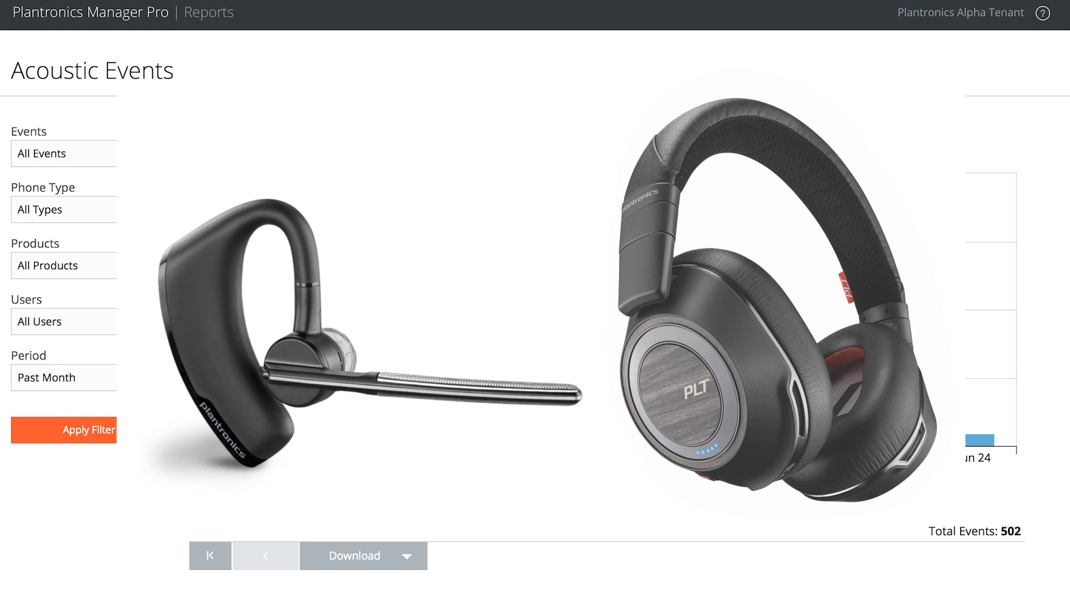
# Drill the Acoustic Events chart into June 11's hourly 06:00 and 08:00 bars
pyautogui.click(88, 429)
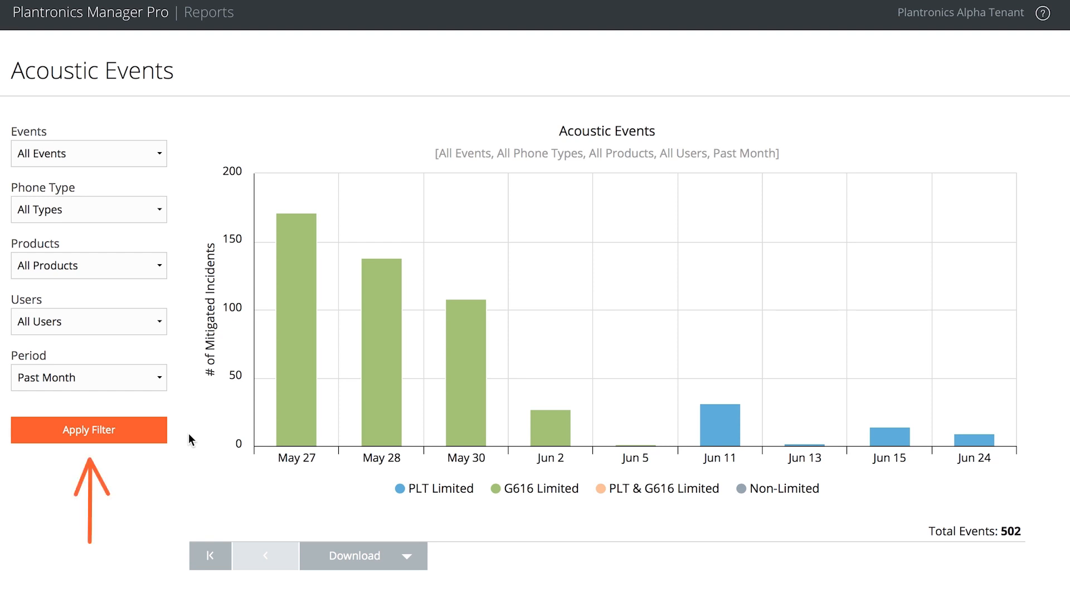
pyautogui.moveTo(571, 471)
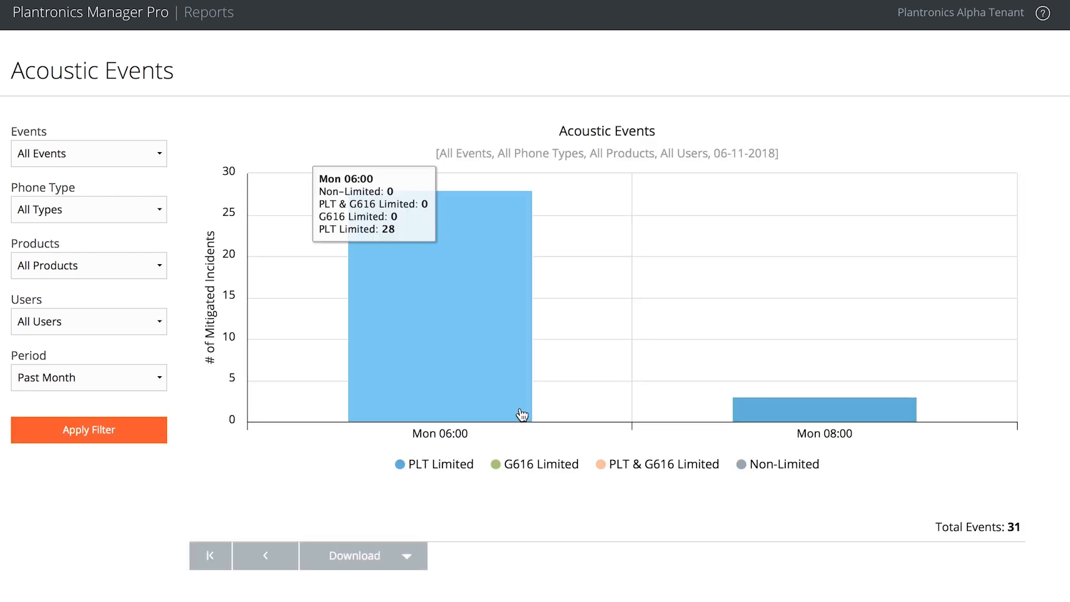
# Drill the 06:00 bar into the table of 28 per-call limiter events for User249's Voyager 5200 Series
pyautogui.click(435, 293)
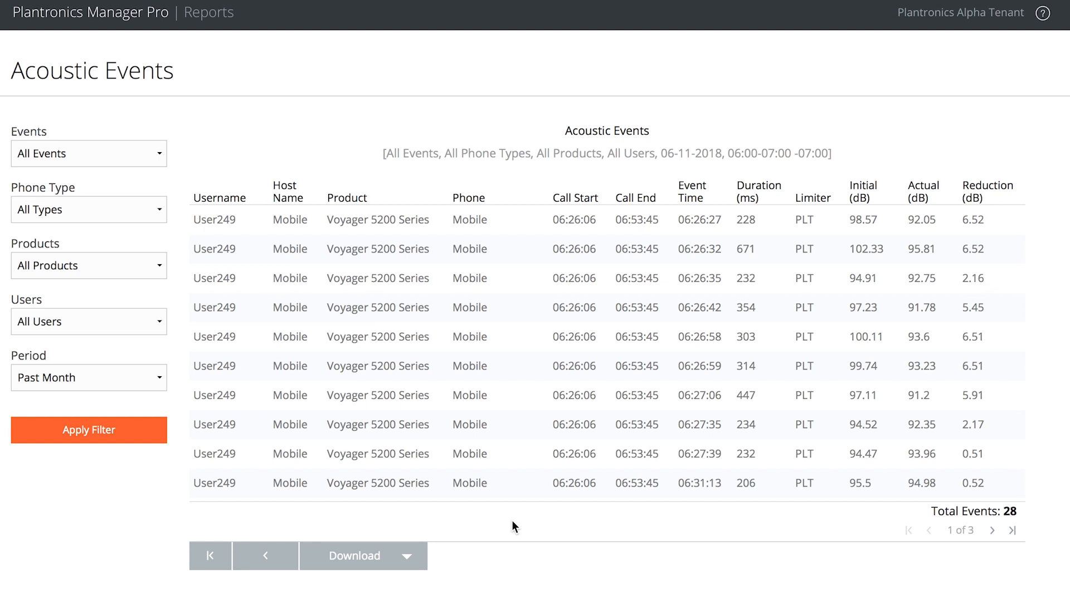
pyautogui.click(88, 429)
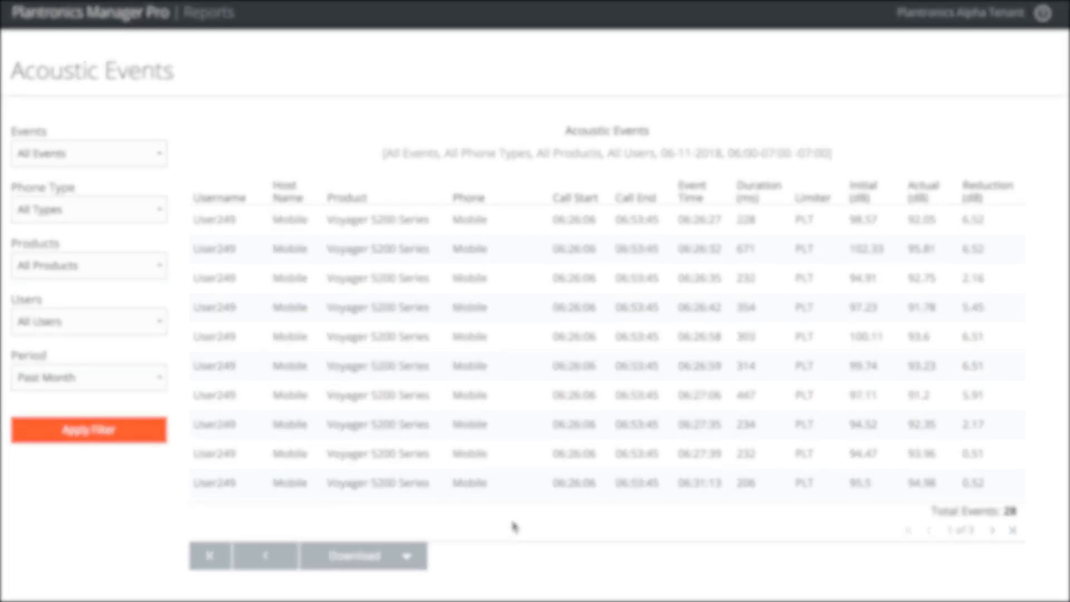